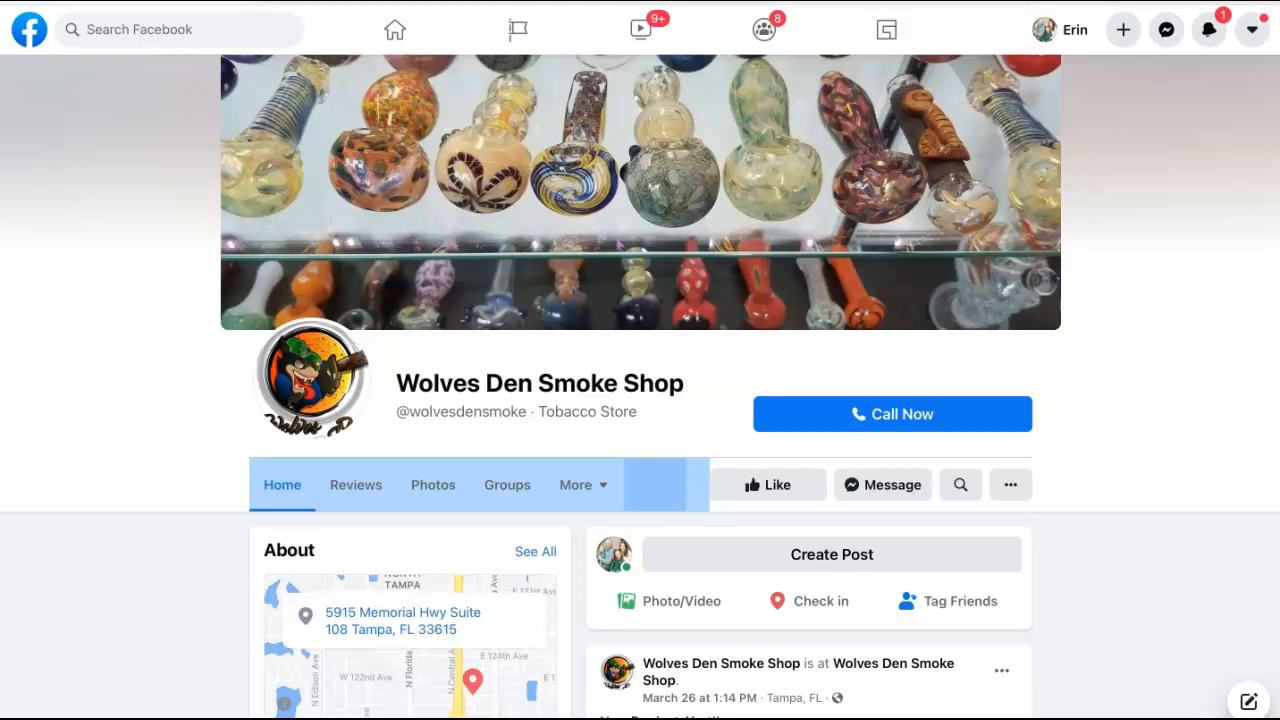
mouse_move(832, 474)
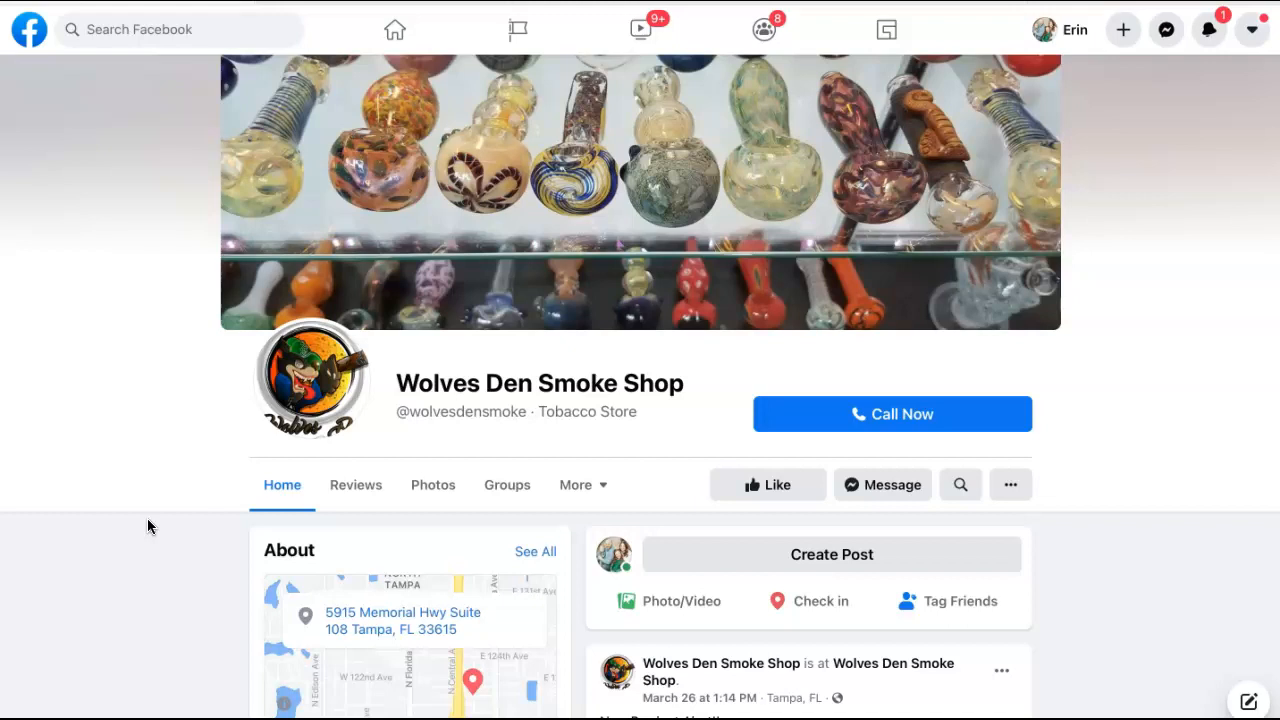
mouse_move(136, 438)
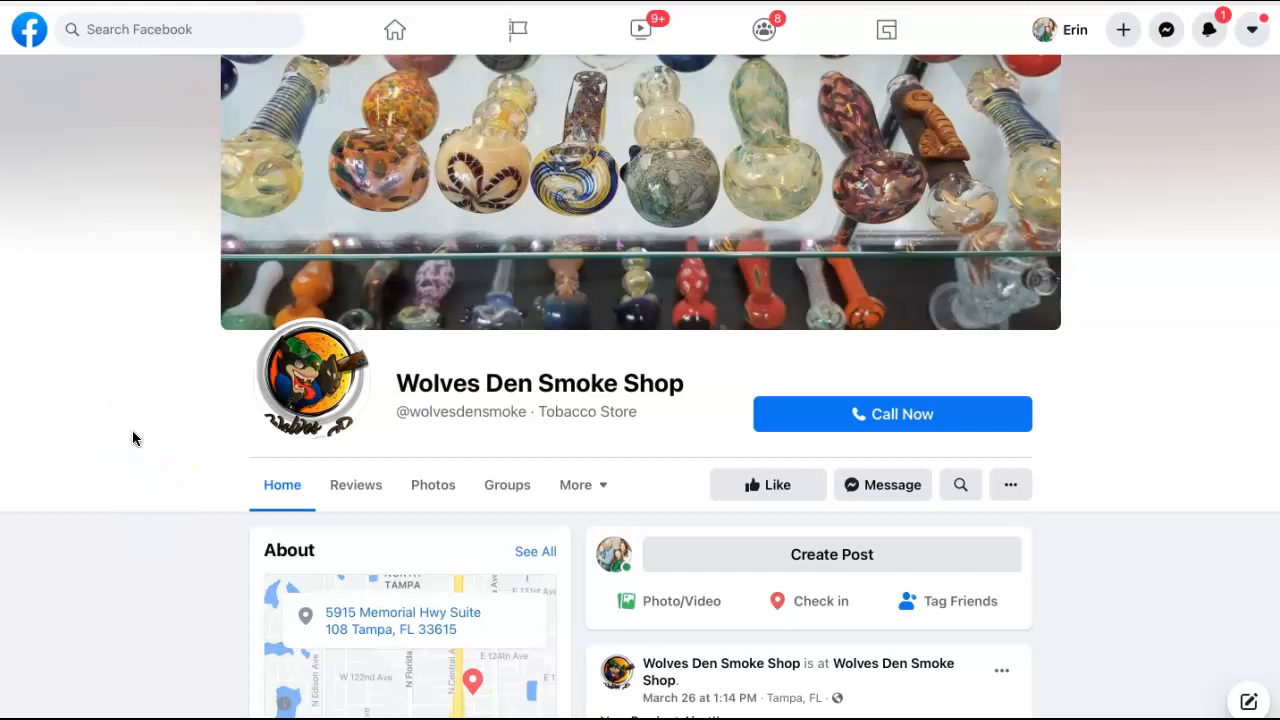
Step: Load the Ahrefs Site Explorer overview for vaporfi.com in *.domain/* mode
scroll(down, 3)
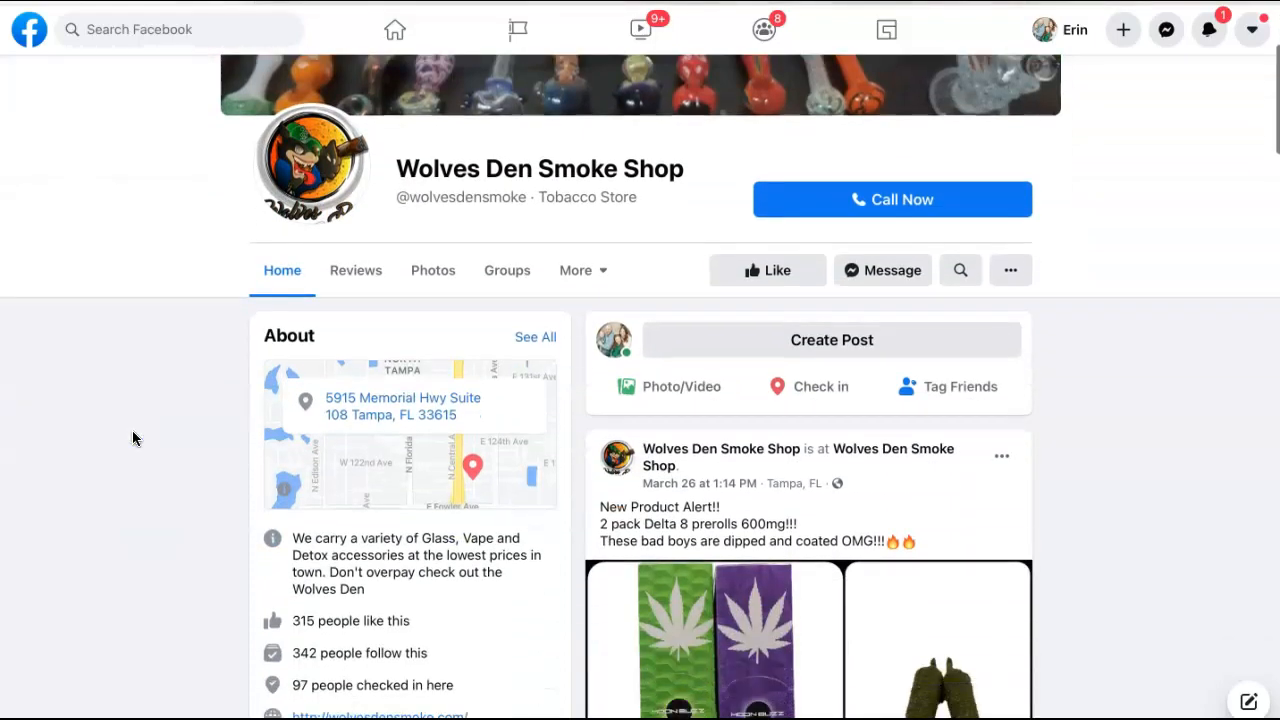
scroll(down, 3)
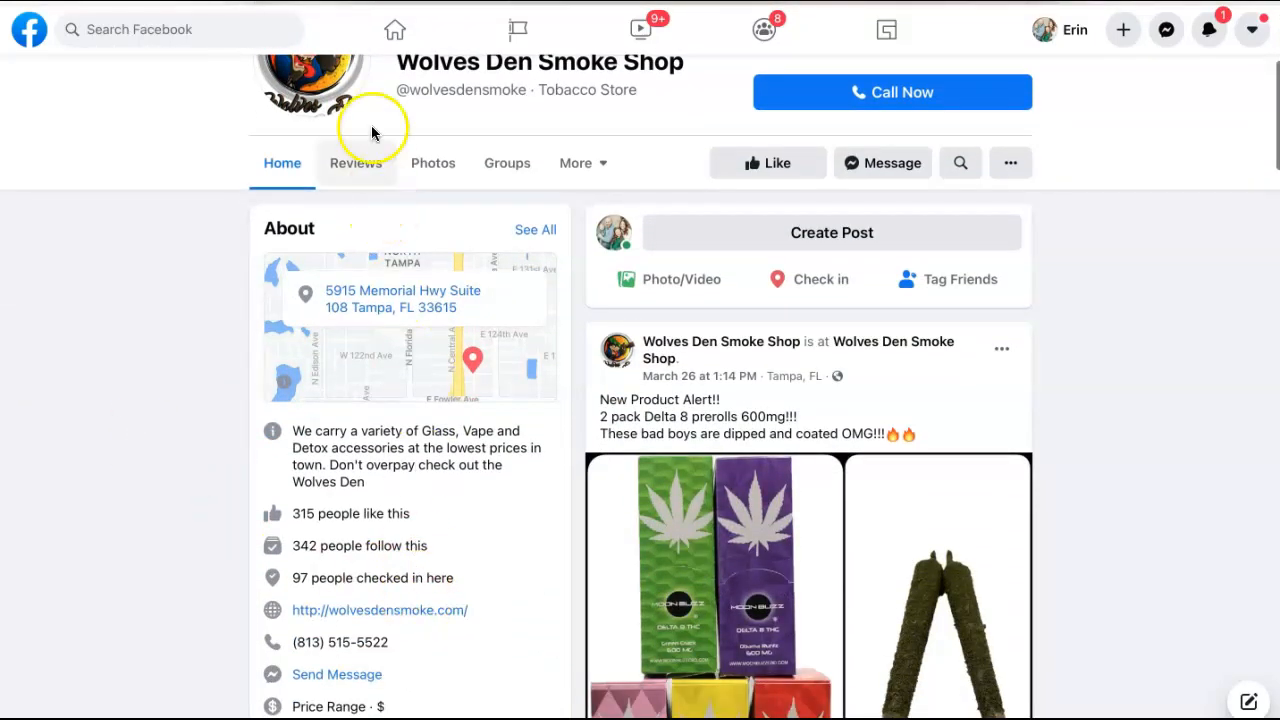
click(380, 610)
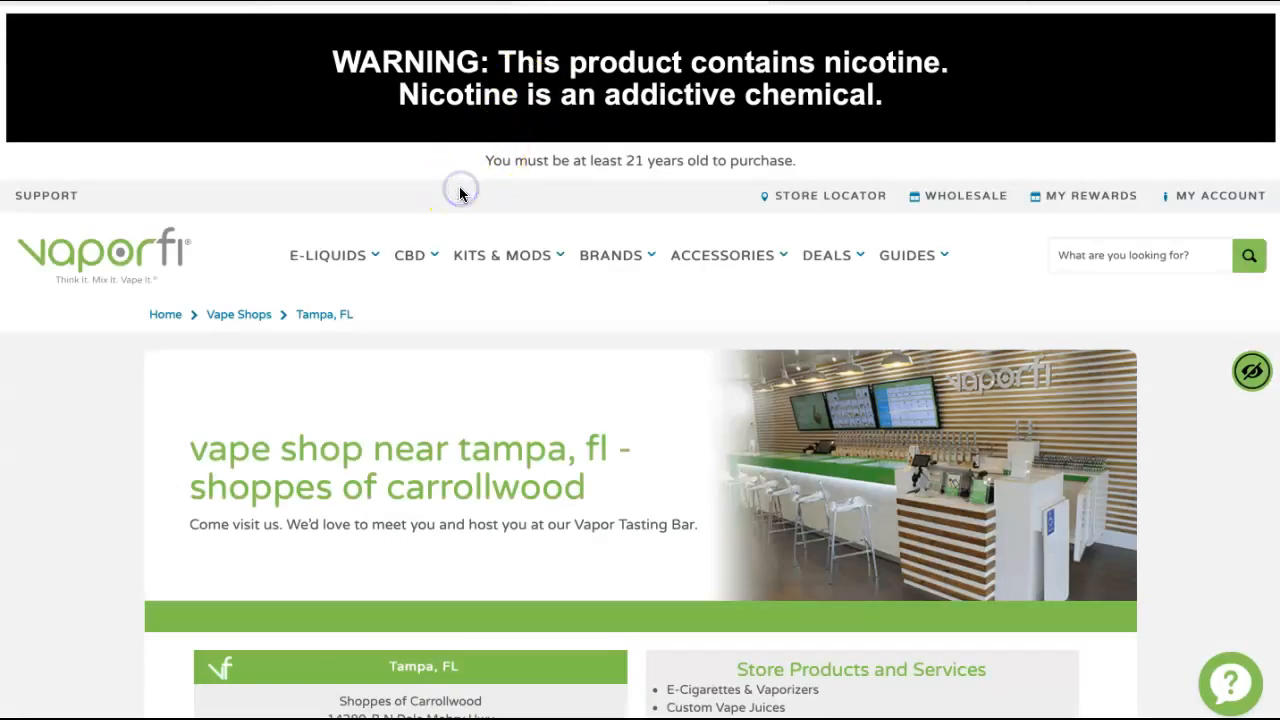
Step: Review vaporfi.com's Ahrefs Rank, backlinks, referring domains and organic traffic figures
scroll(down, 3)
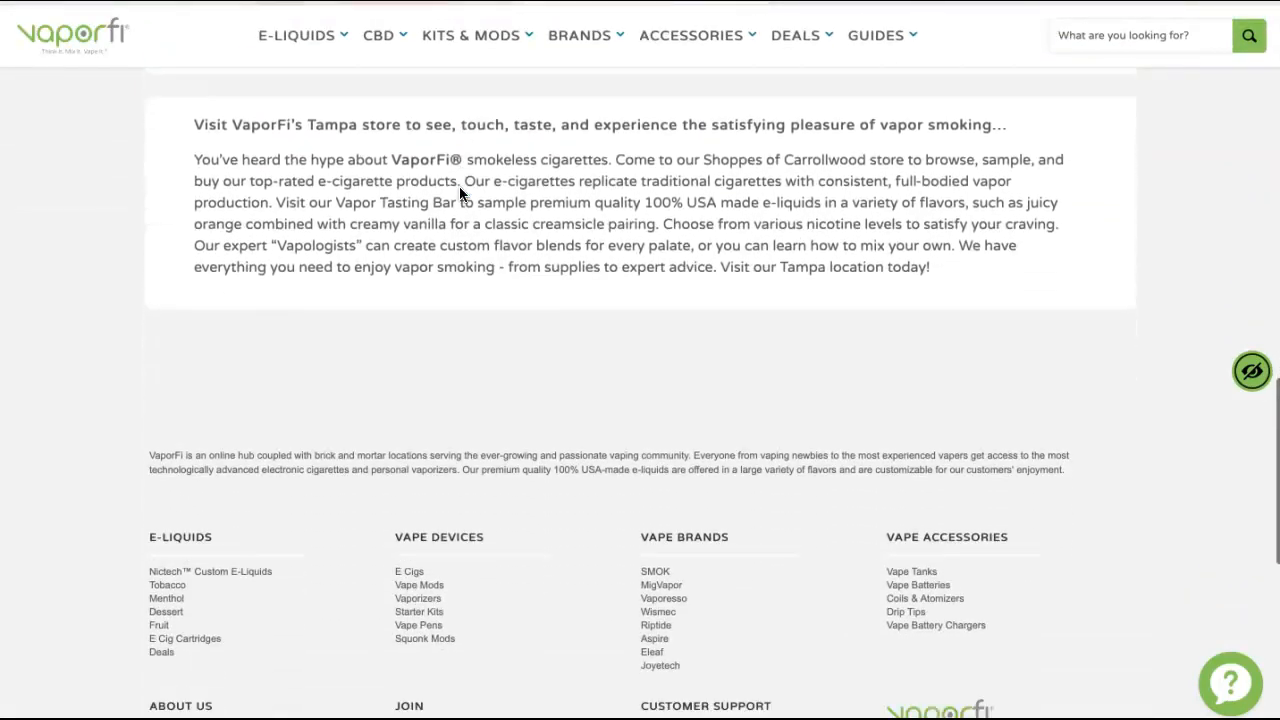
scroll(down, 3)
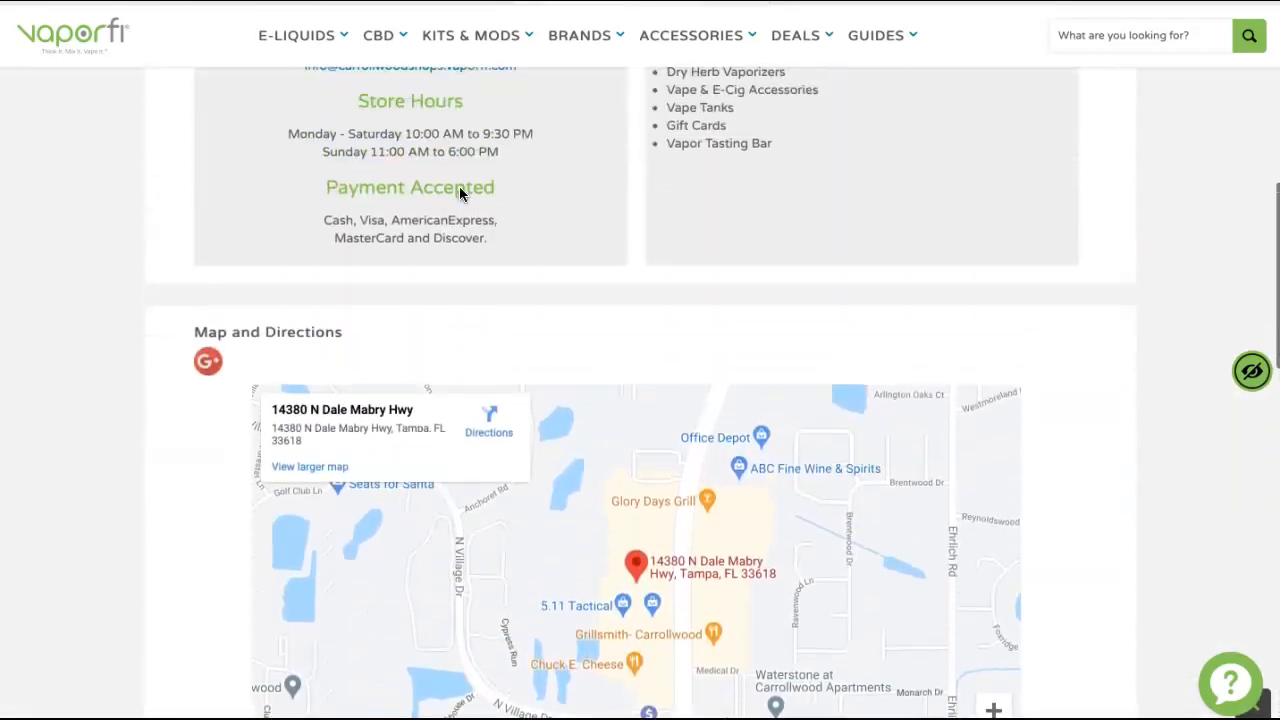
scroll(up, 3)
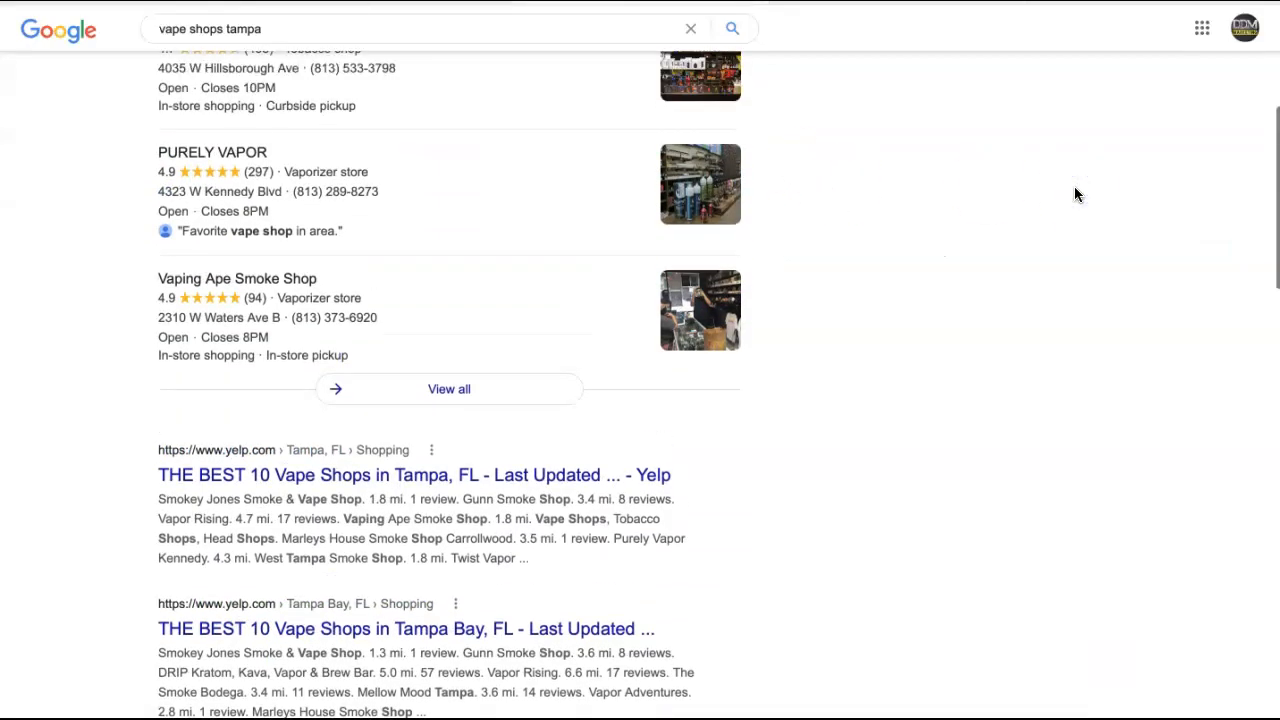
scroll(up, 3)
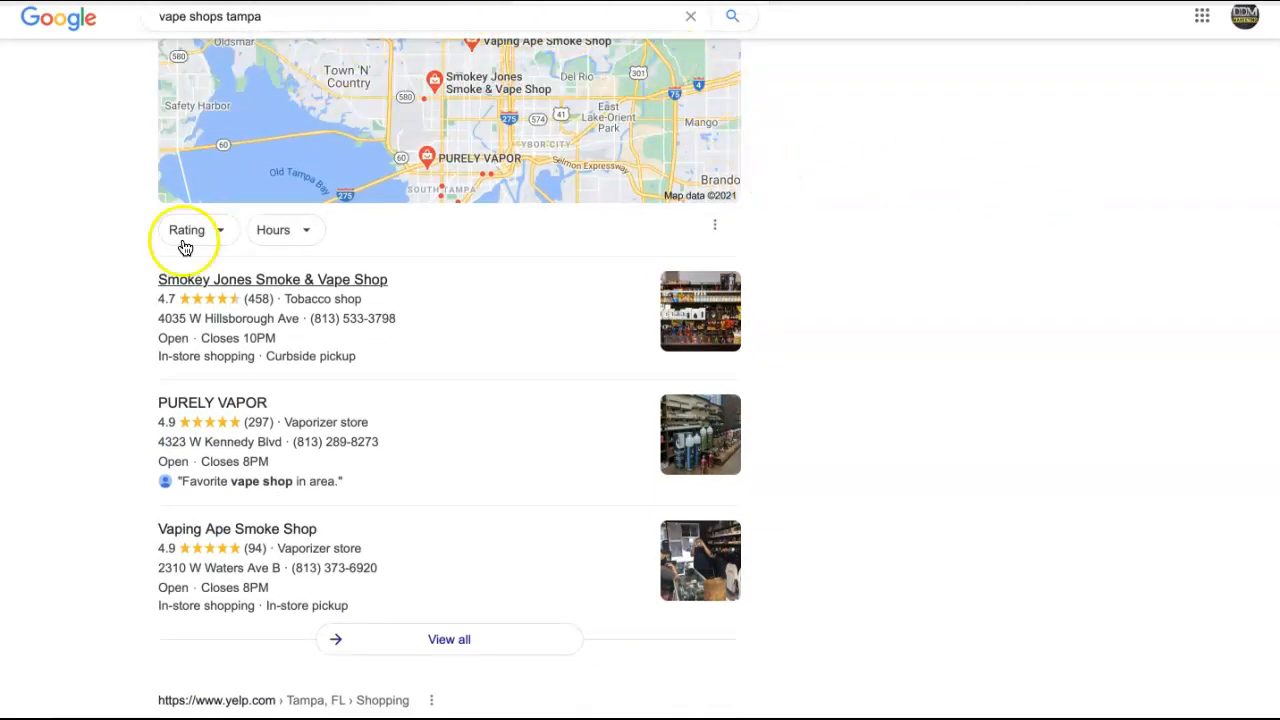
mouse_move(232, 462)
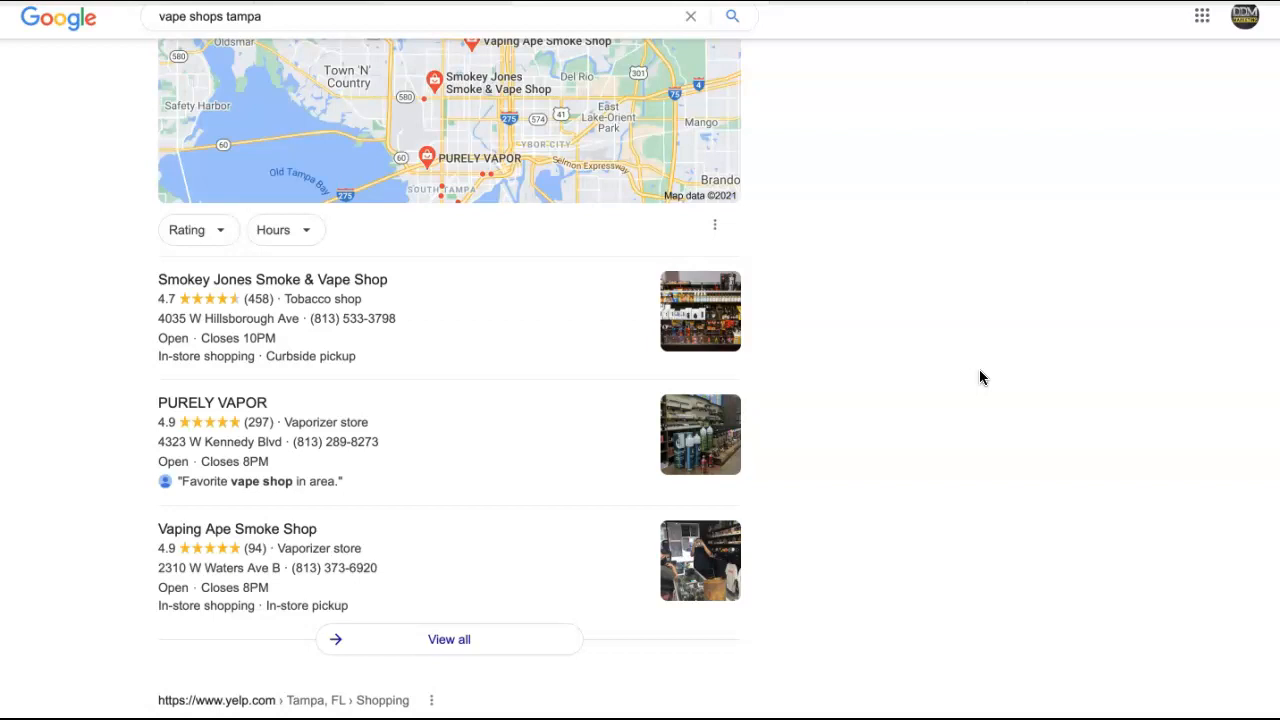
mouse_move(372, 52)
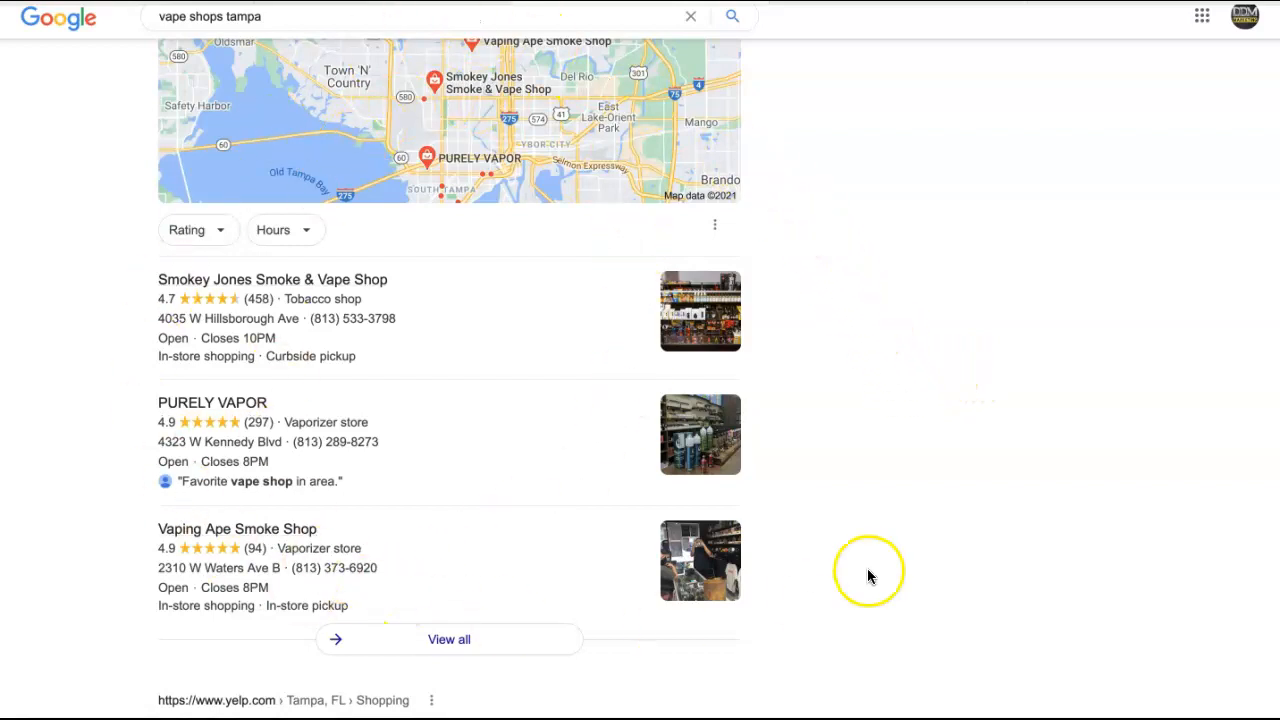
scroll(down, 3)
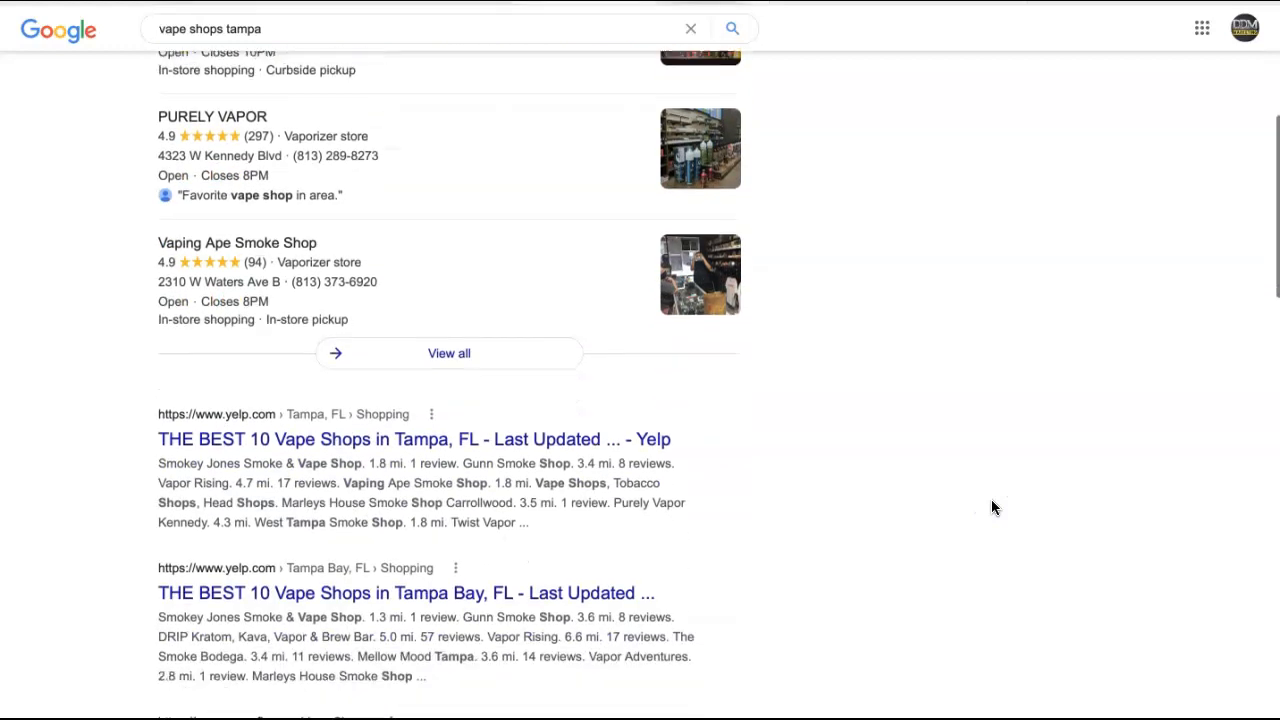
scroll(down, 3)
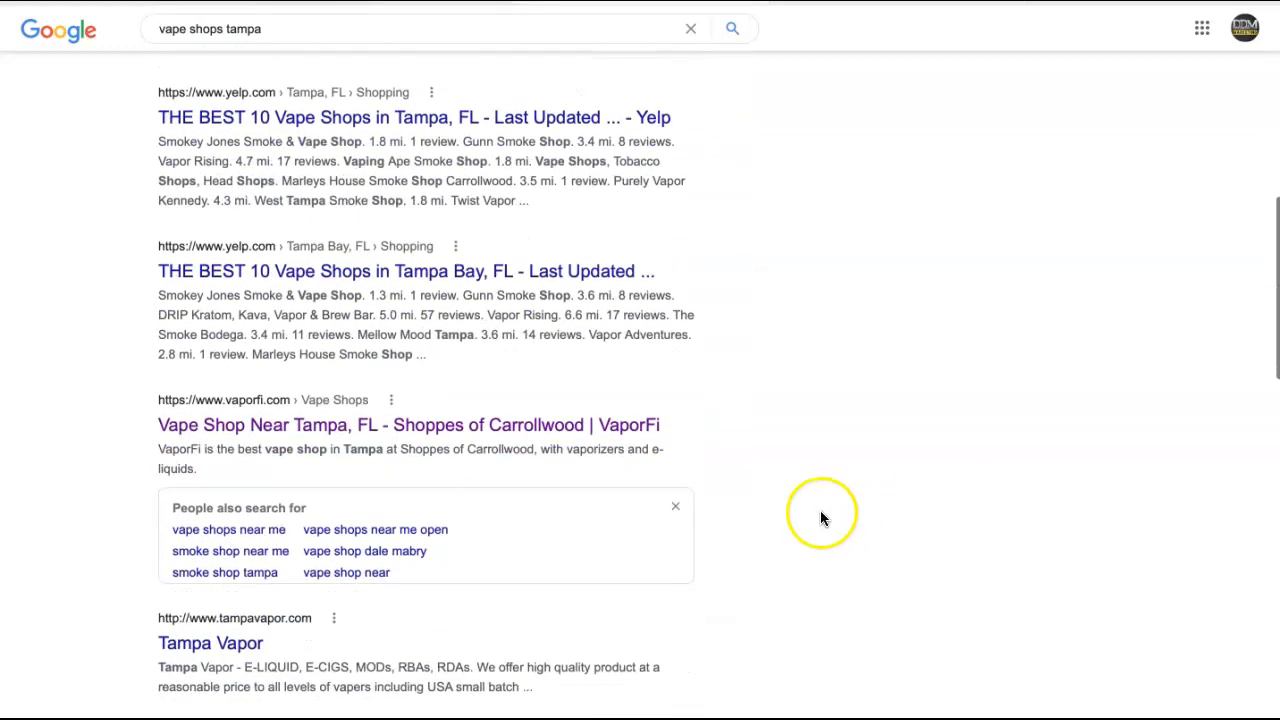
mouse_move(1030, 476)
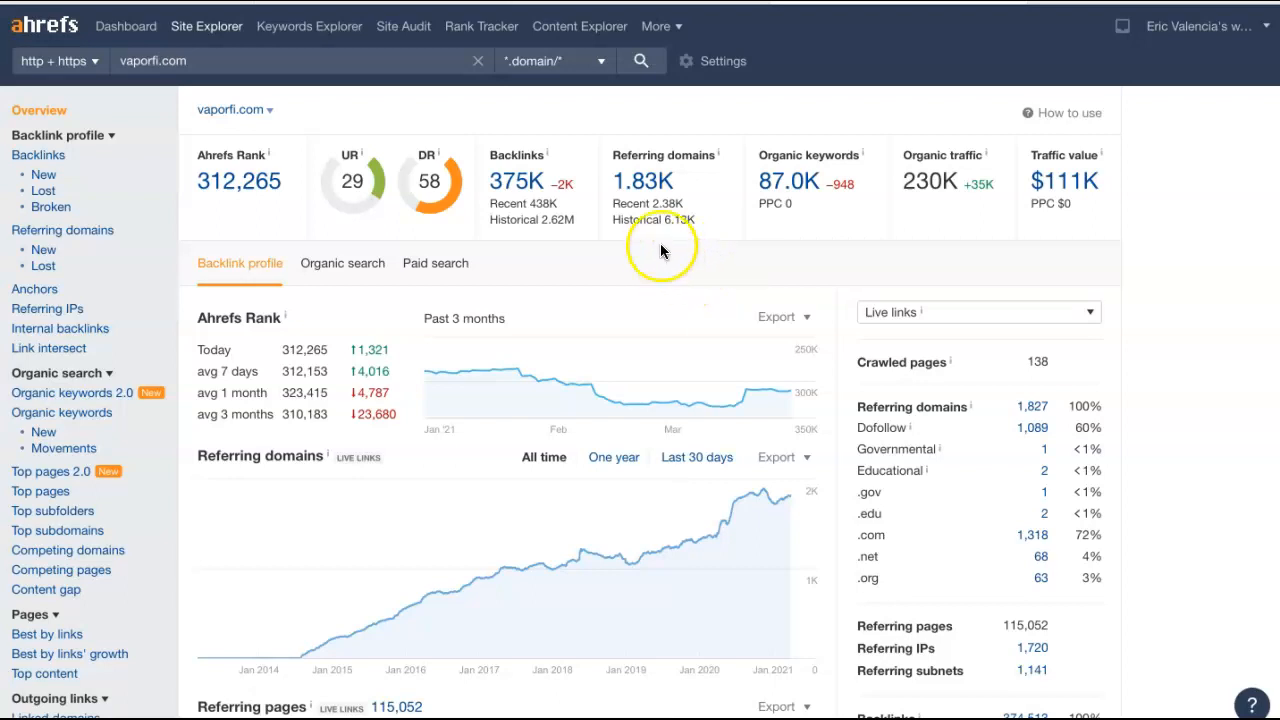
mouse_move(644, 196)
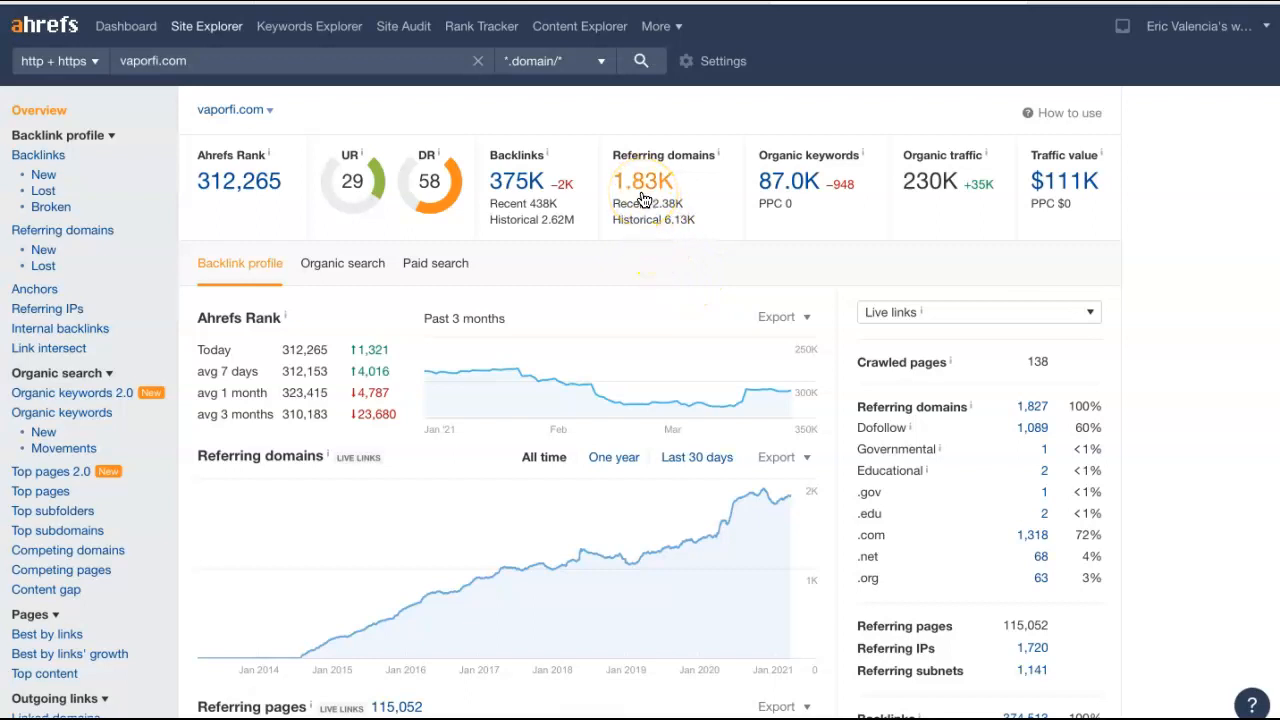
mouse_move(512, 196)
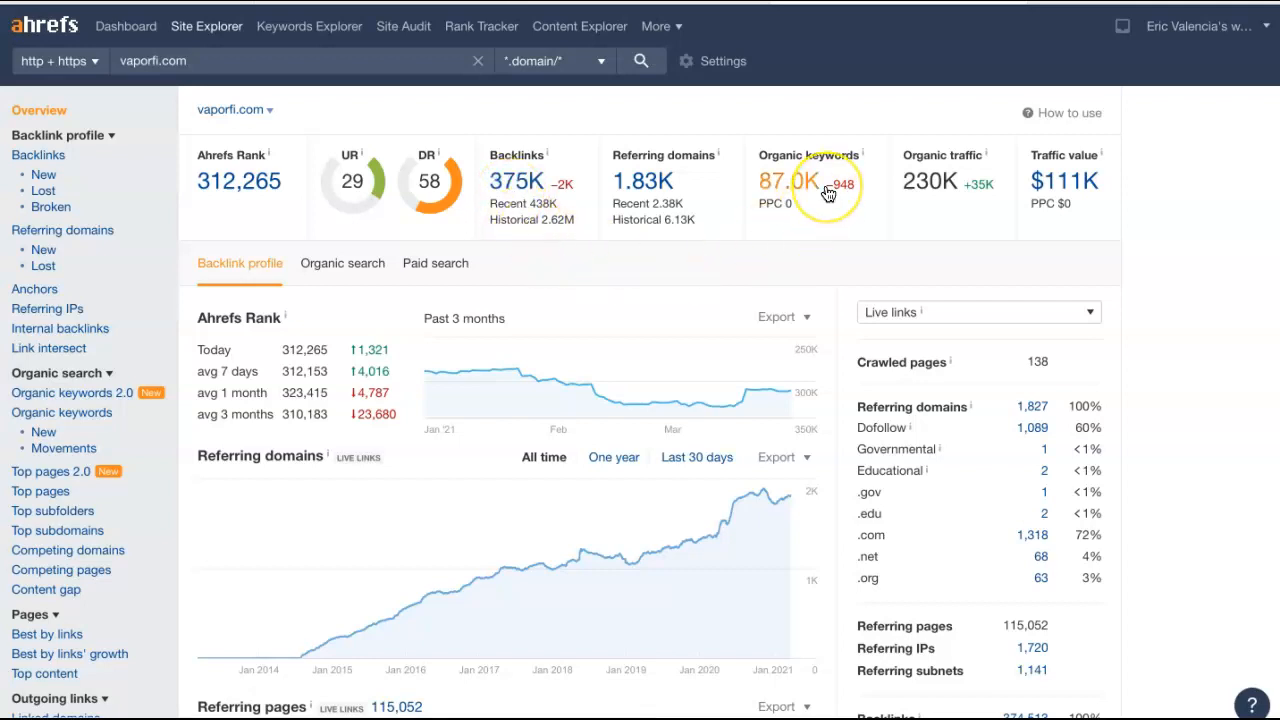
mouse_move(940, 222)
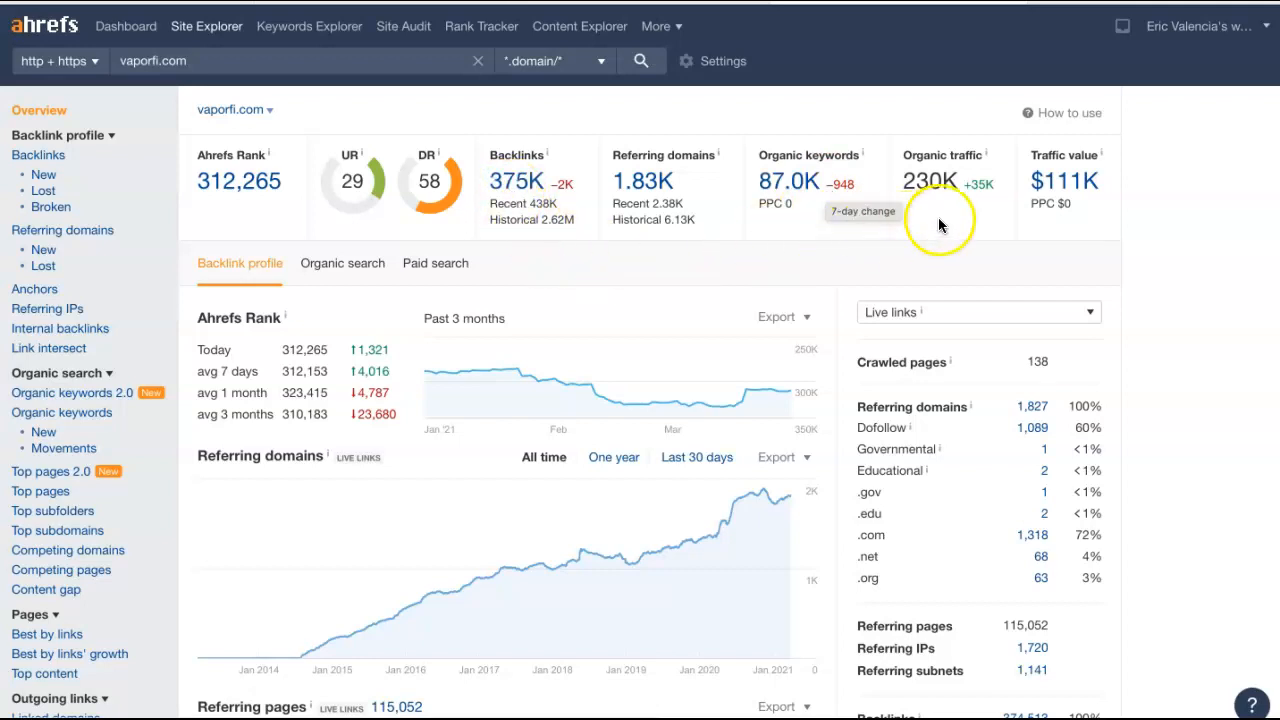
mouse_move(940, 208)
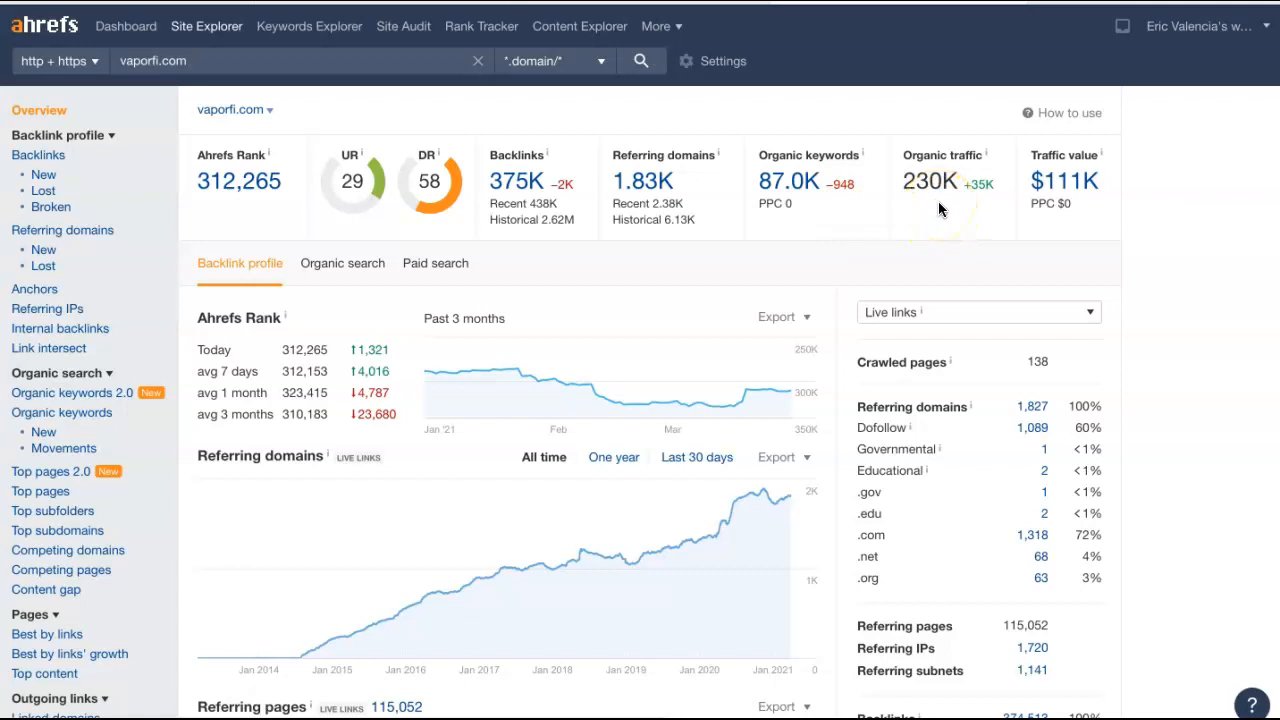
mouse_move(148, 364)
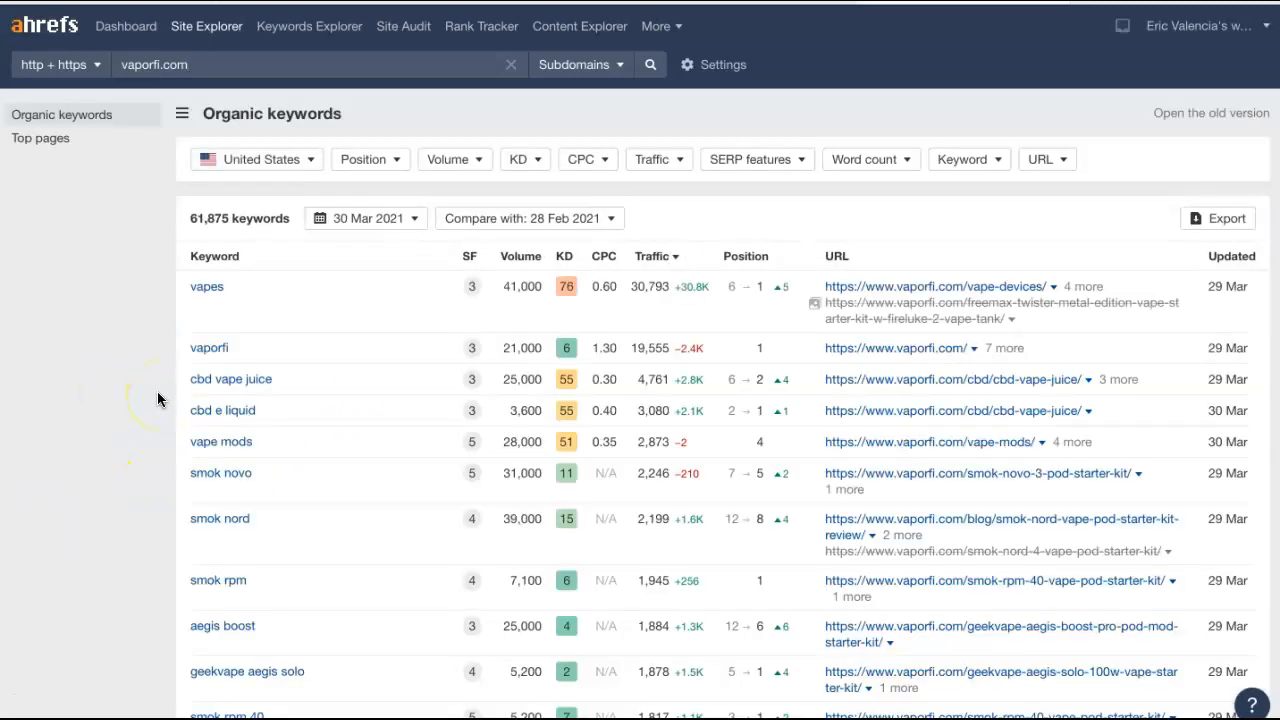
Step: Review vaporfi.com's organic keywords with their volume, difficulty and position, led by 'vapes' and 'vaporfi'
scroll(down, 3)
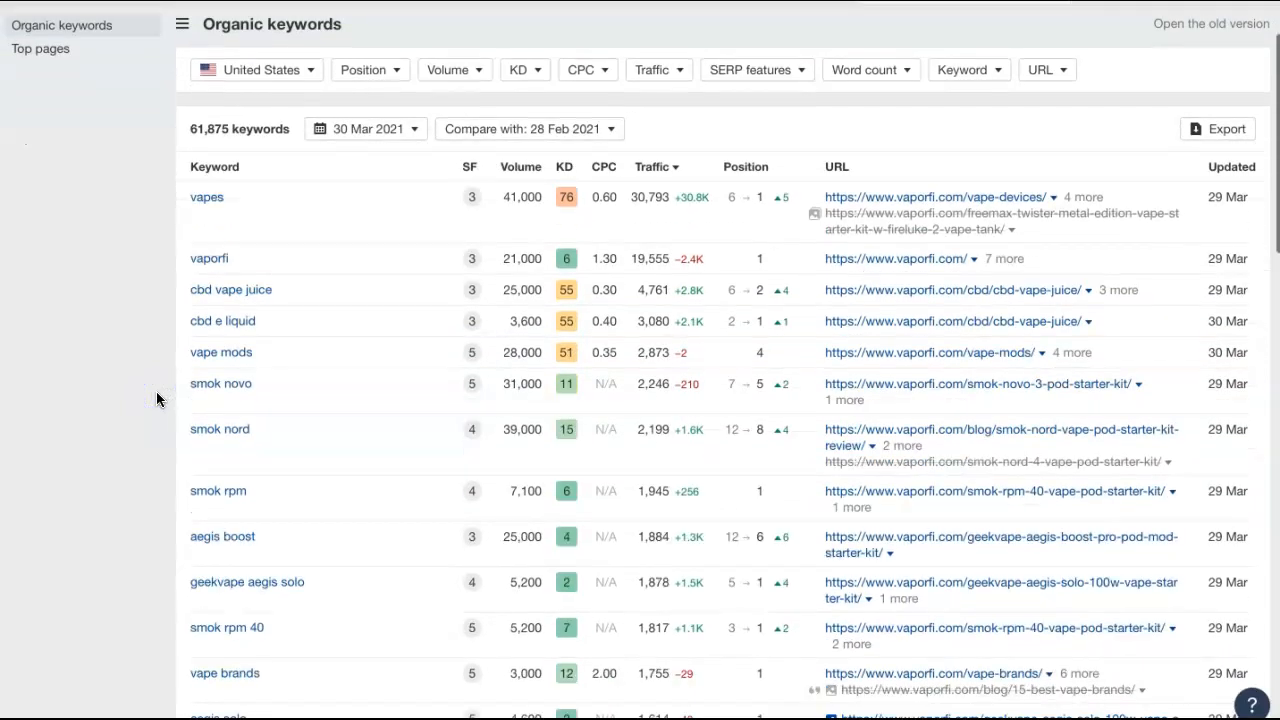
scroll(down, 3)
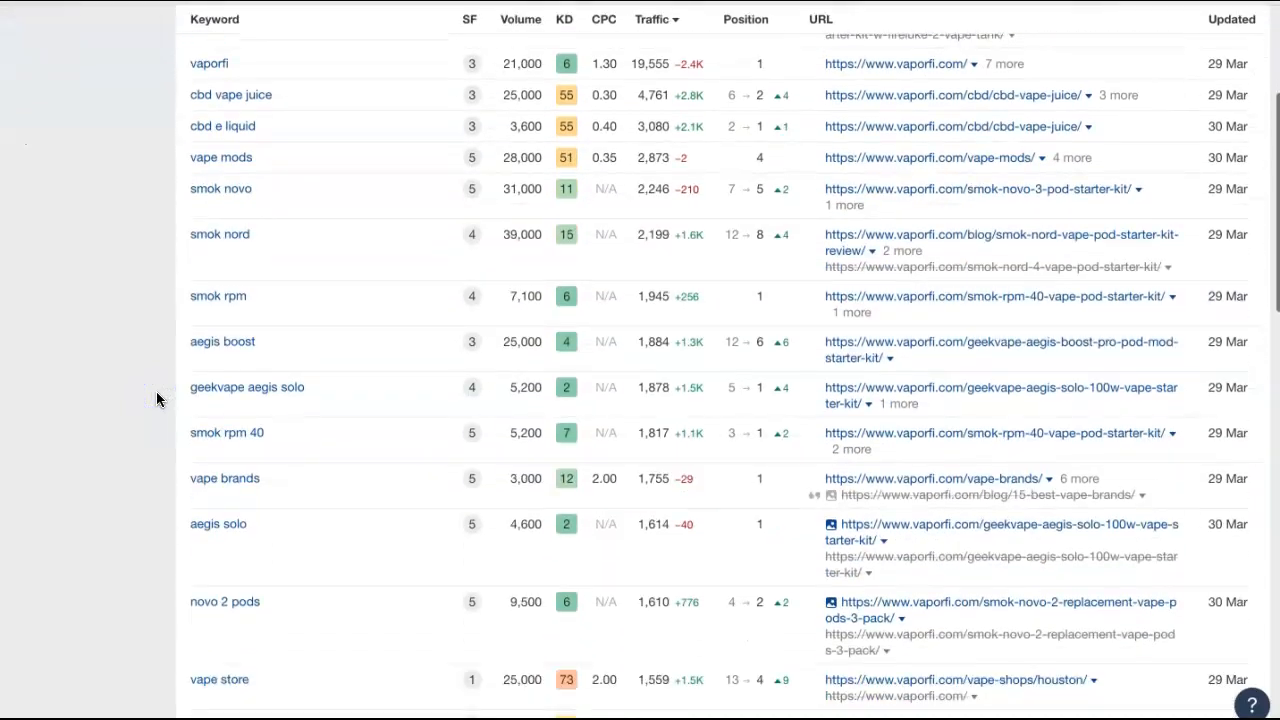
scroll(down, 3)
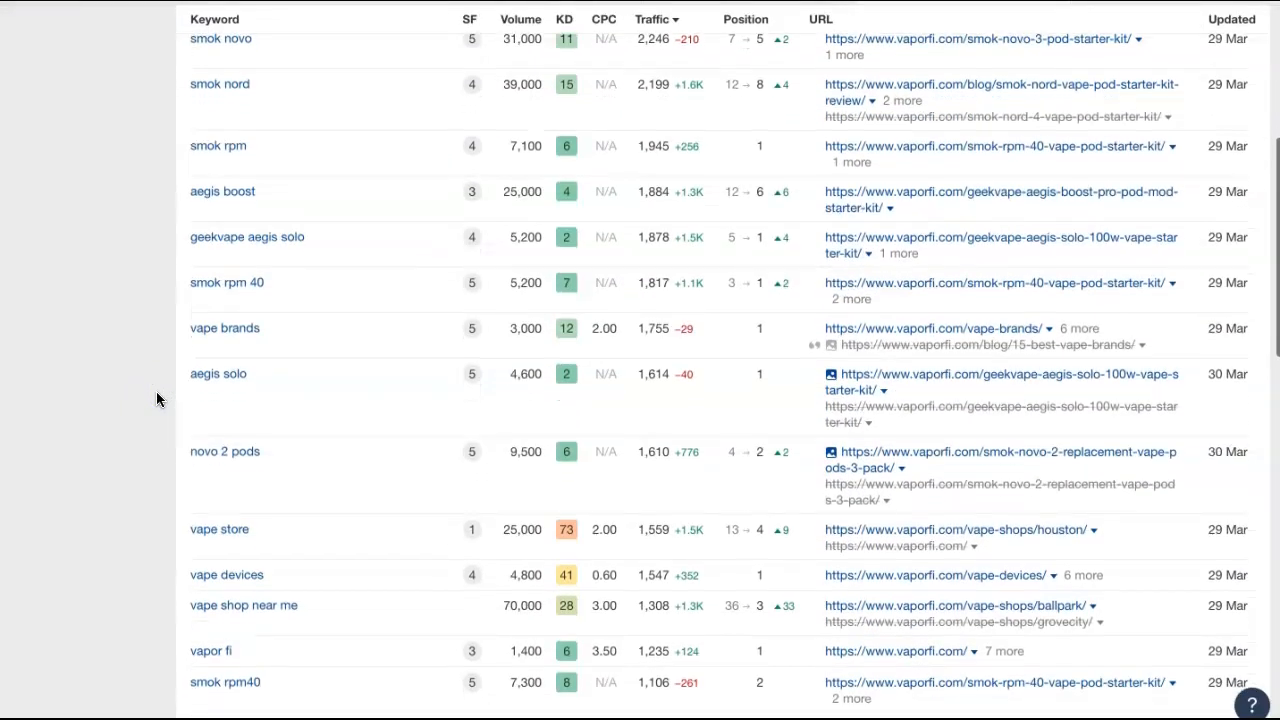
scroll(down, 3)
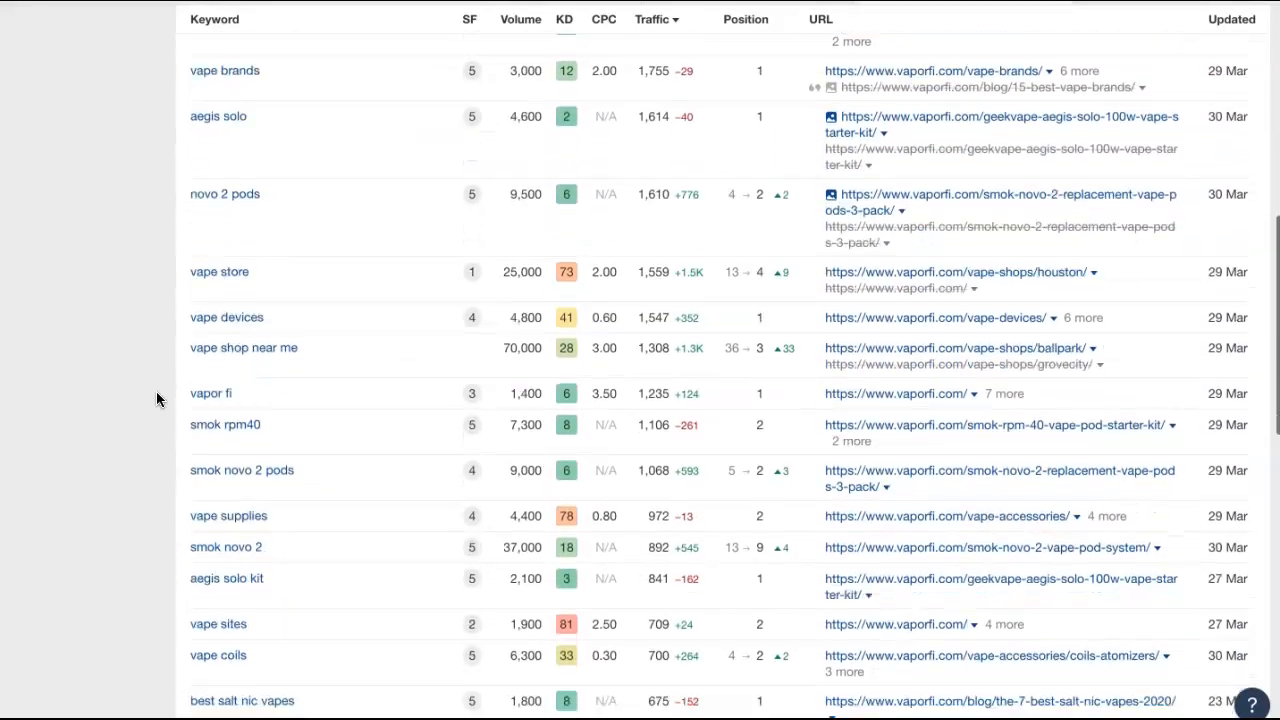
scroll(down, 3)
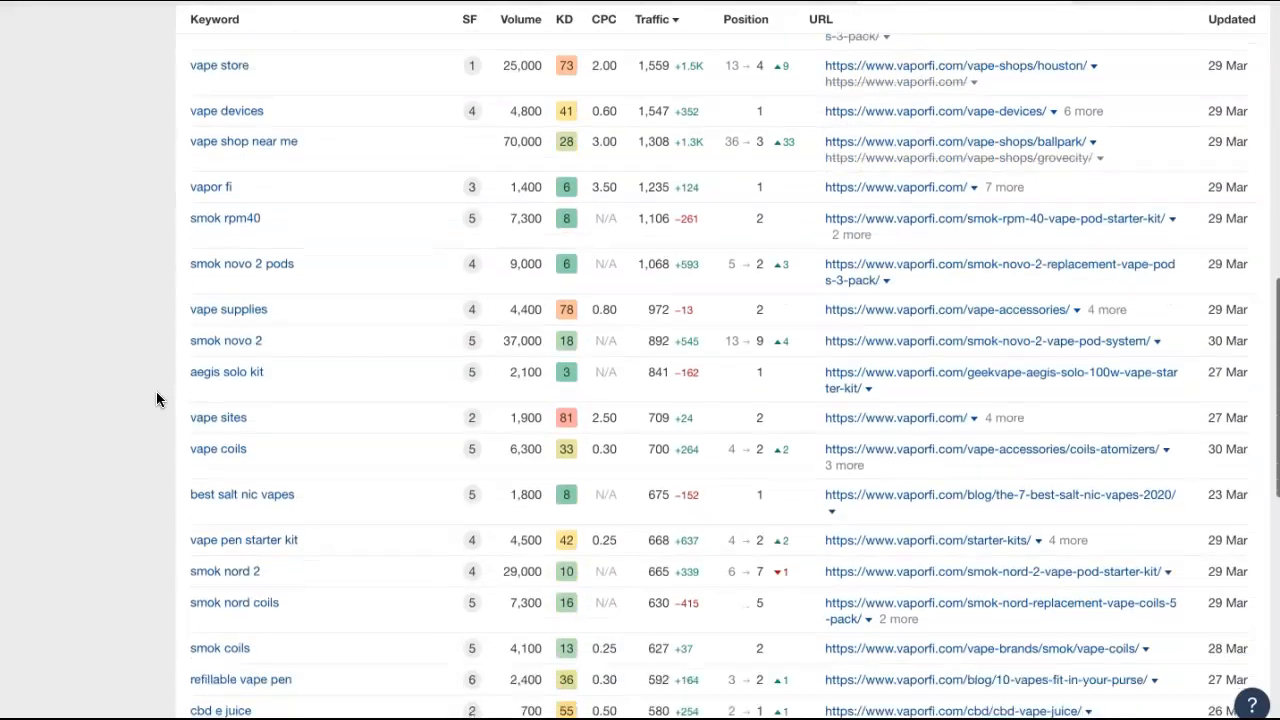
scroll(down, 3)
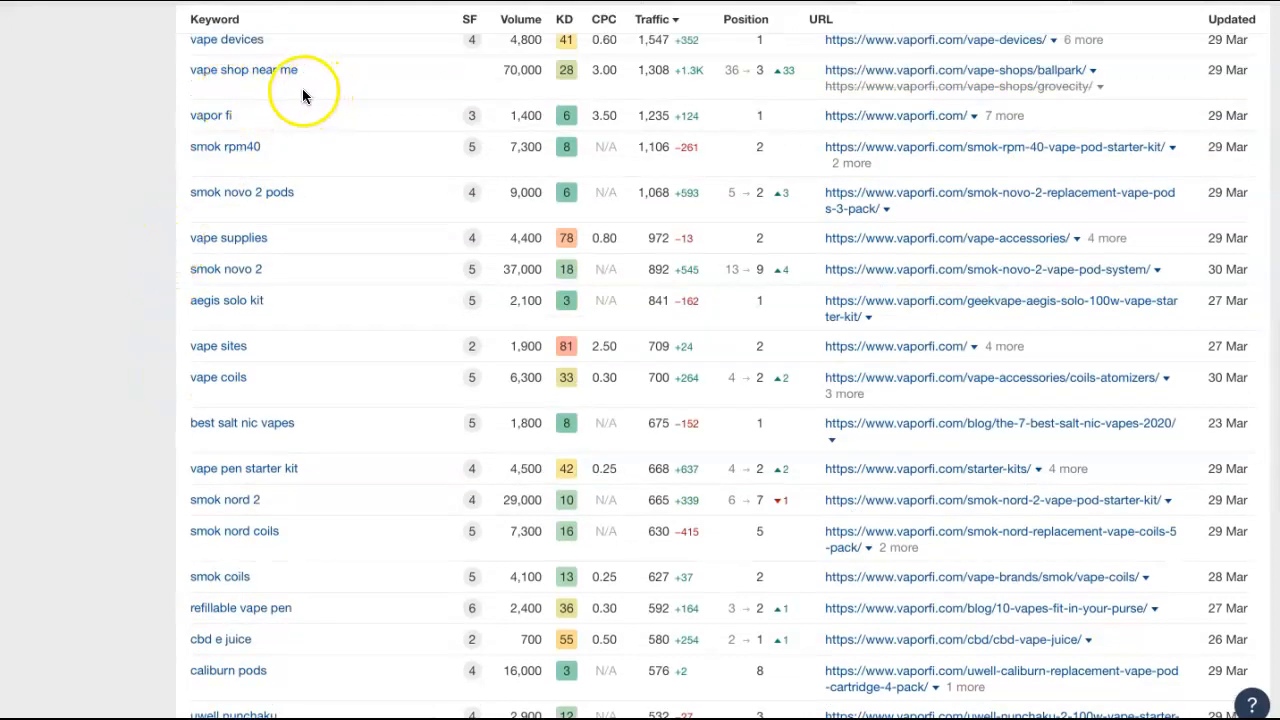
mouse_move(196, 90)
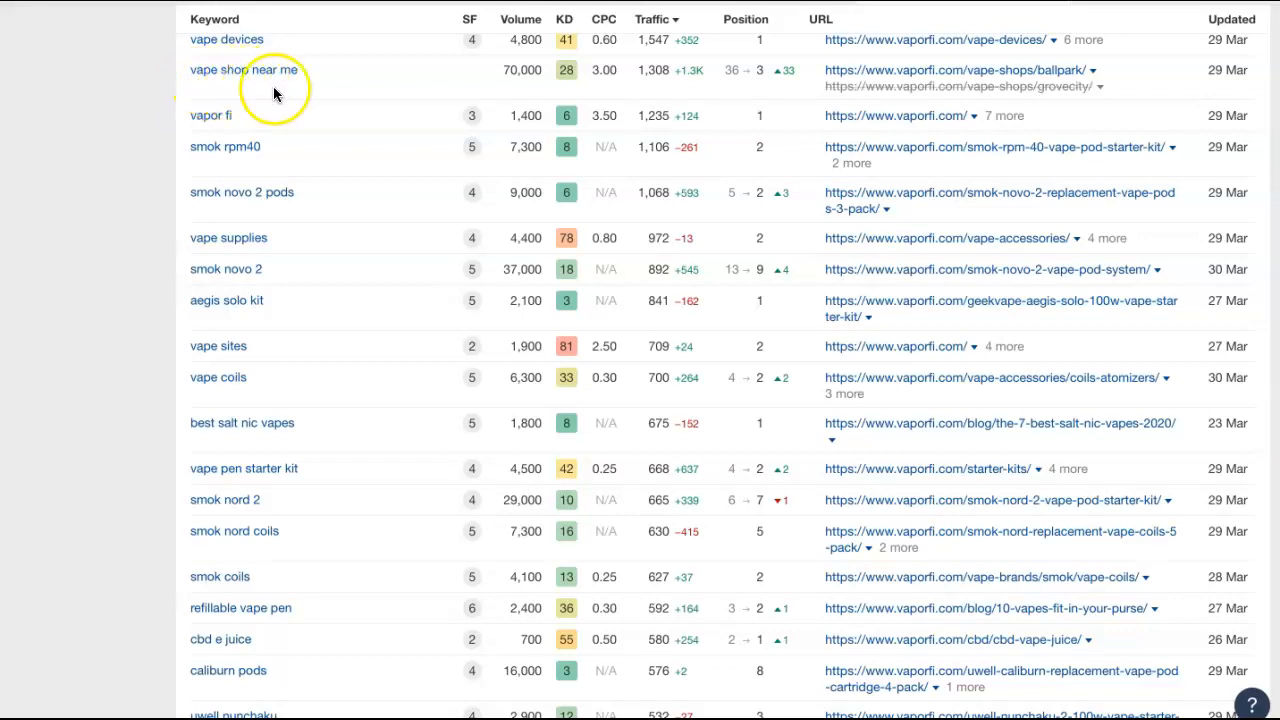
mouse_move(296, 94)
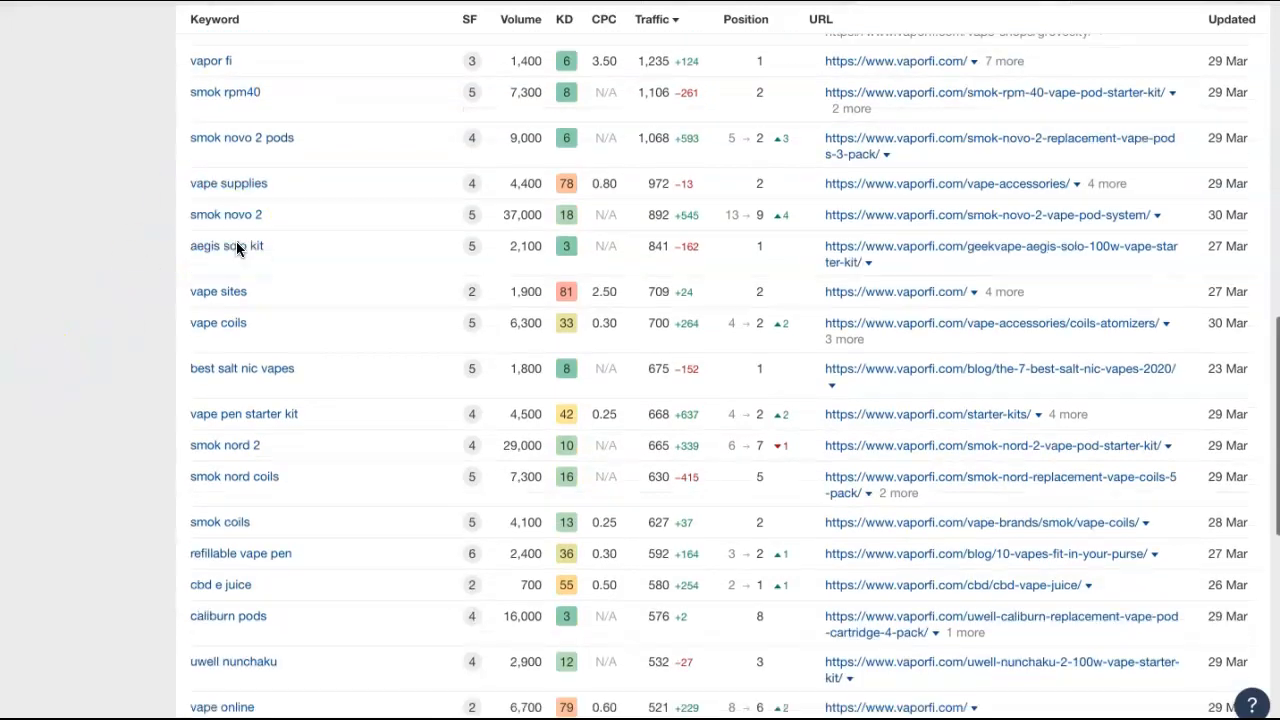
Step: Reach the end of the first keyword page and move to page 2 of the results
scroll(down, 3)
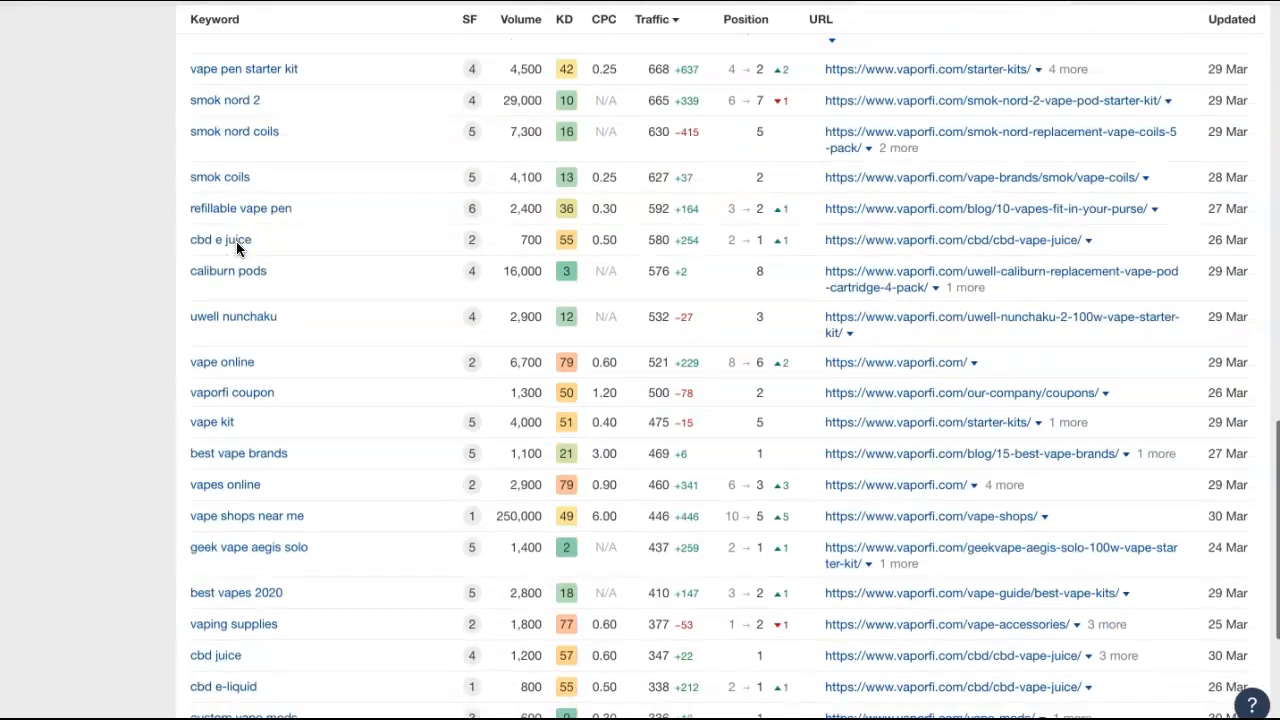
scroll(down, 3)
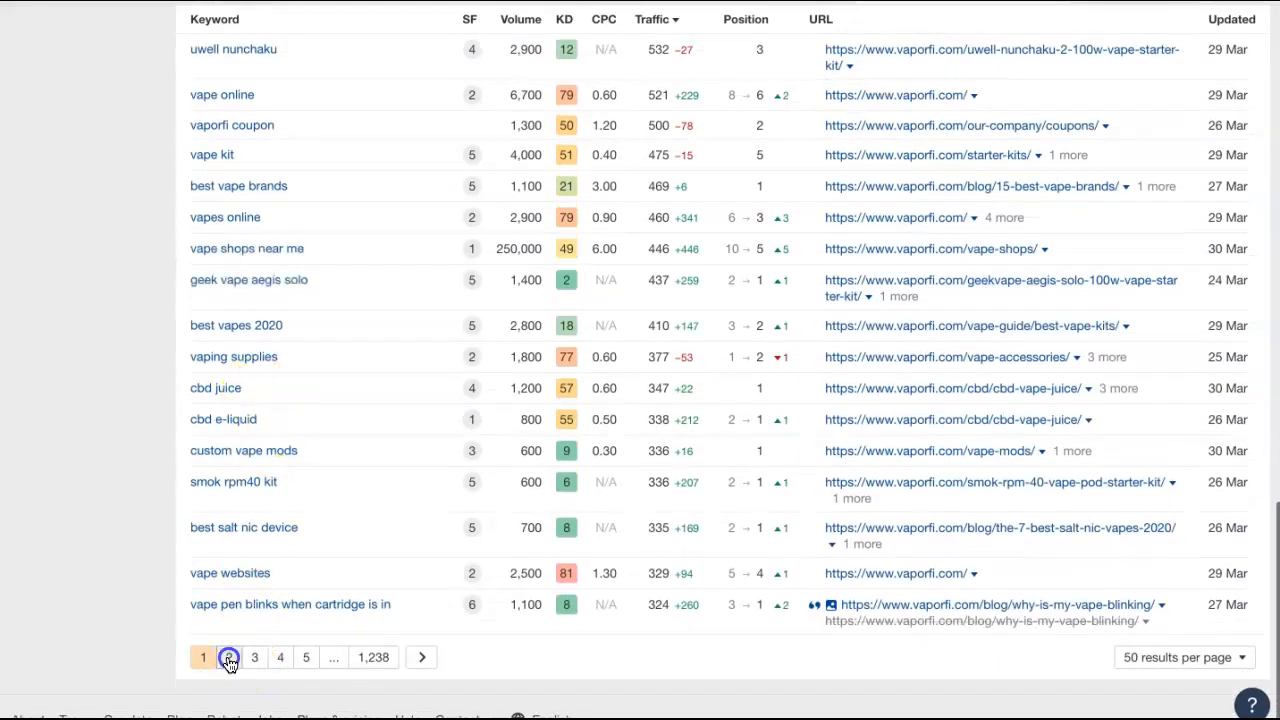
click(230, 656)
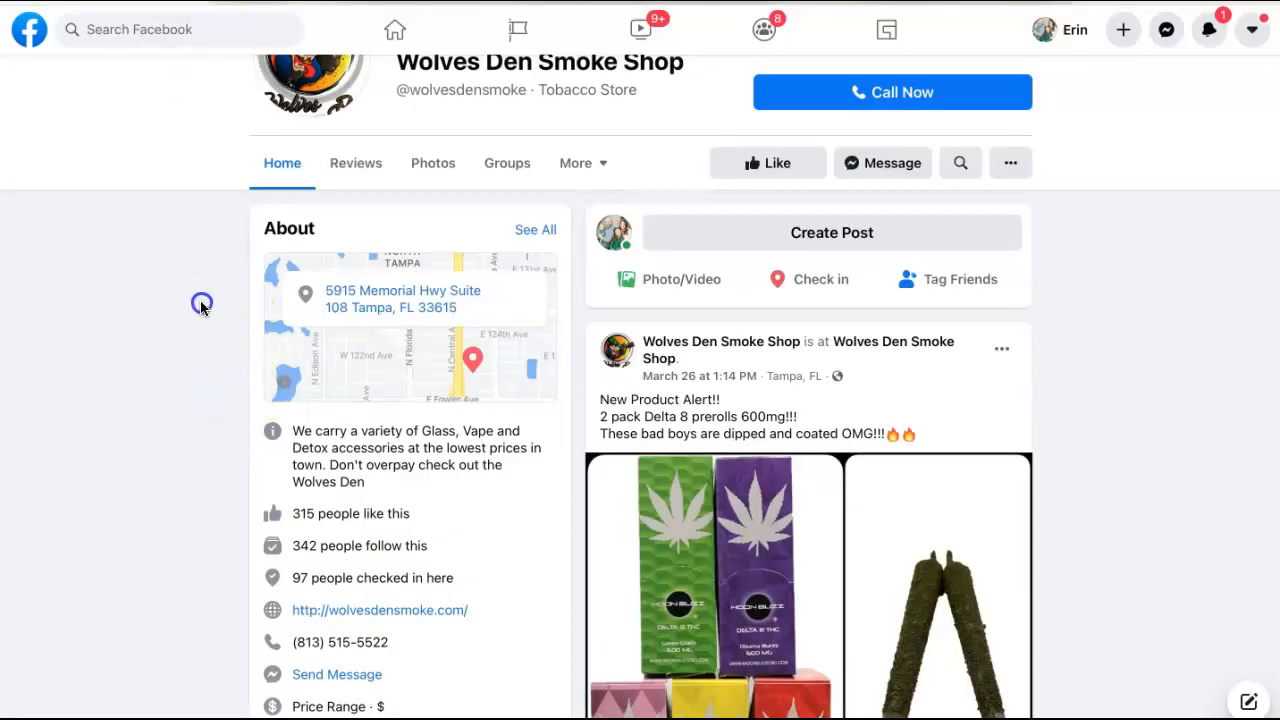
Step: Return to the top of the Wolves Den Smoke Shop Facebook page with its cover photo
scroll(up, 3)
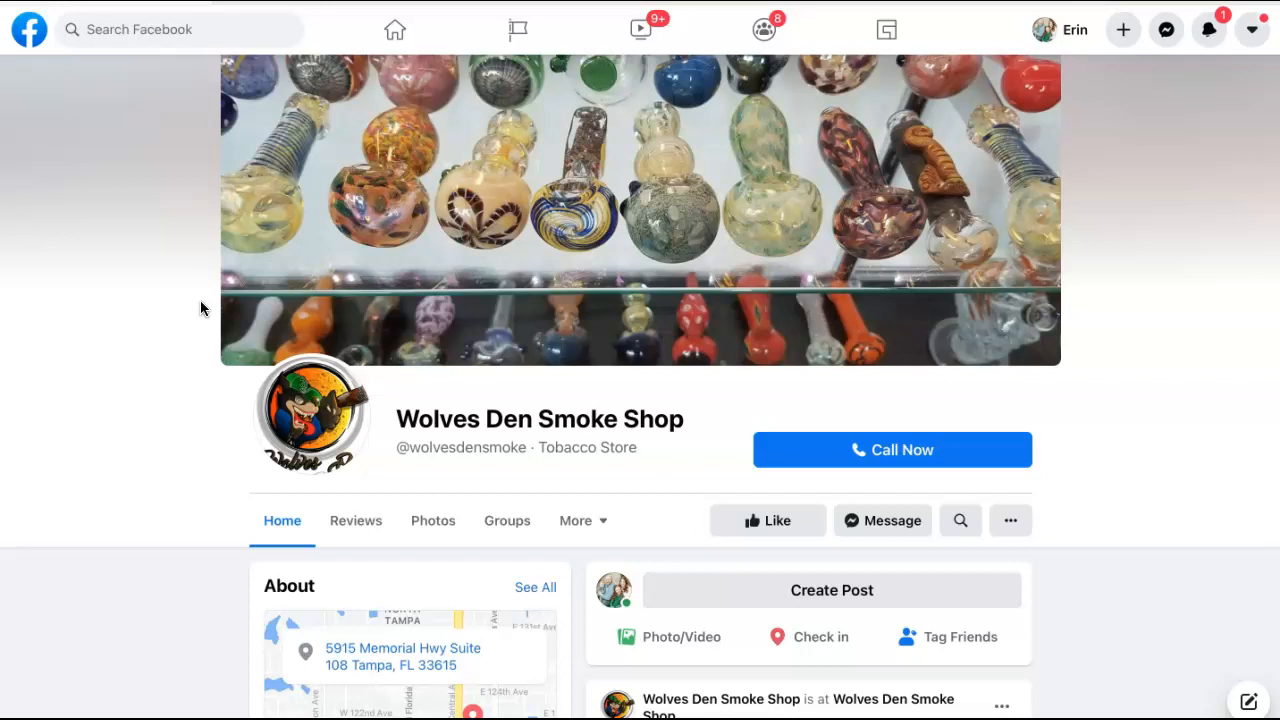
mouse_move(32, 12)
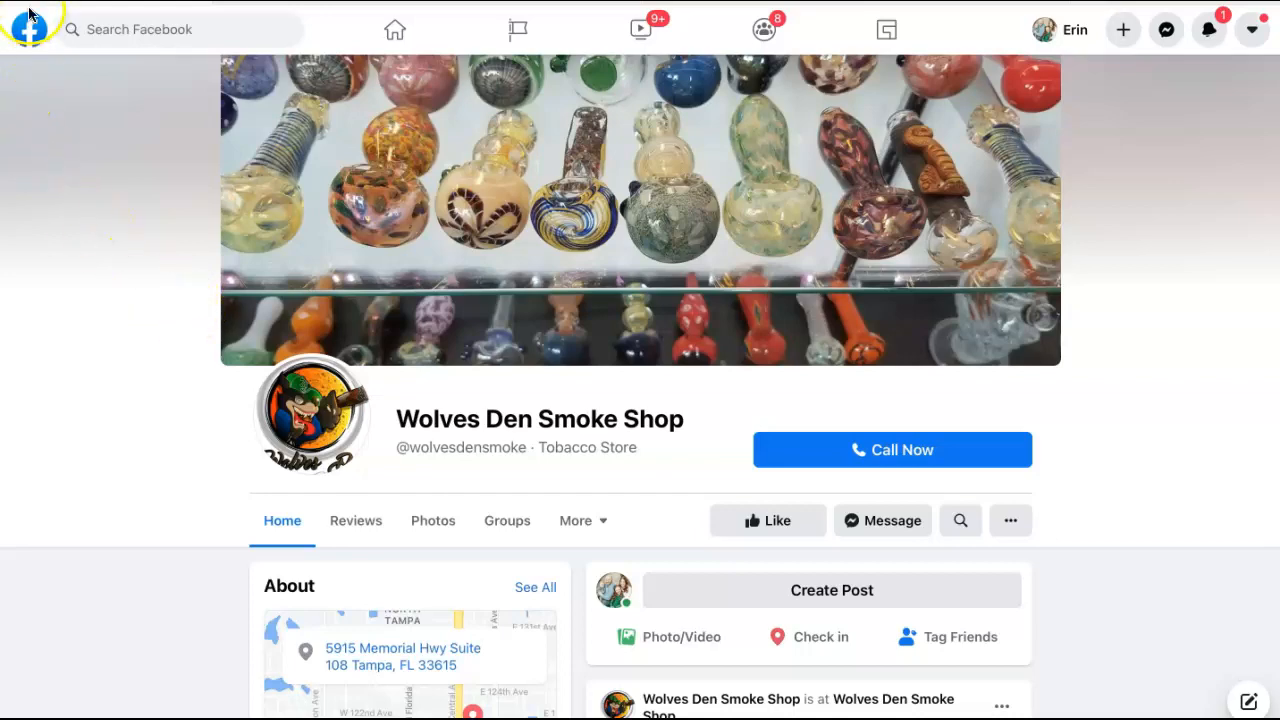